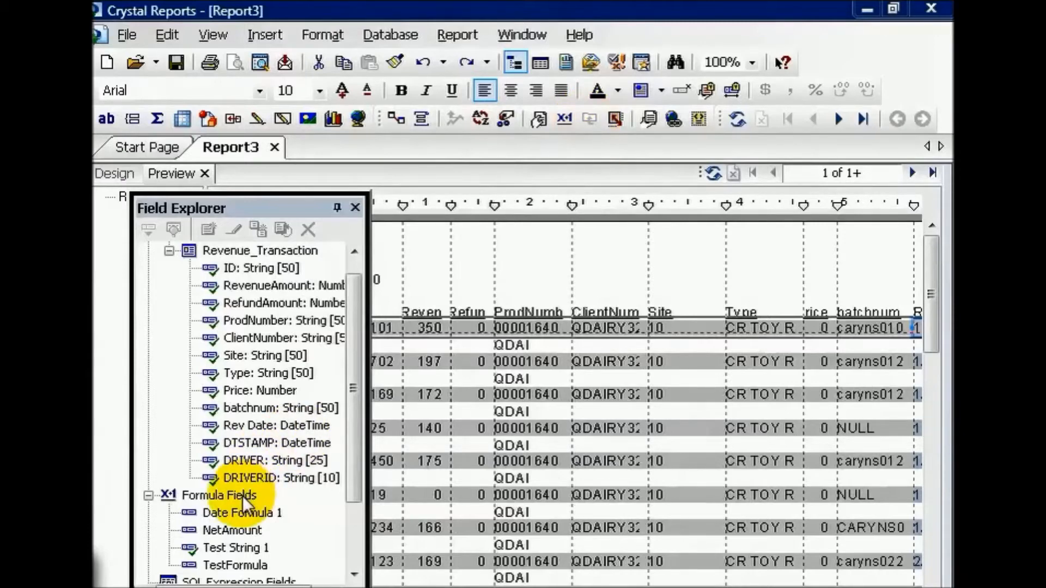
Name the new formula 'Date Formula 2' and confirm it in the Formula Name dialog
type("D")
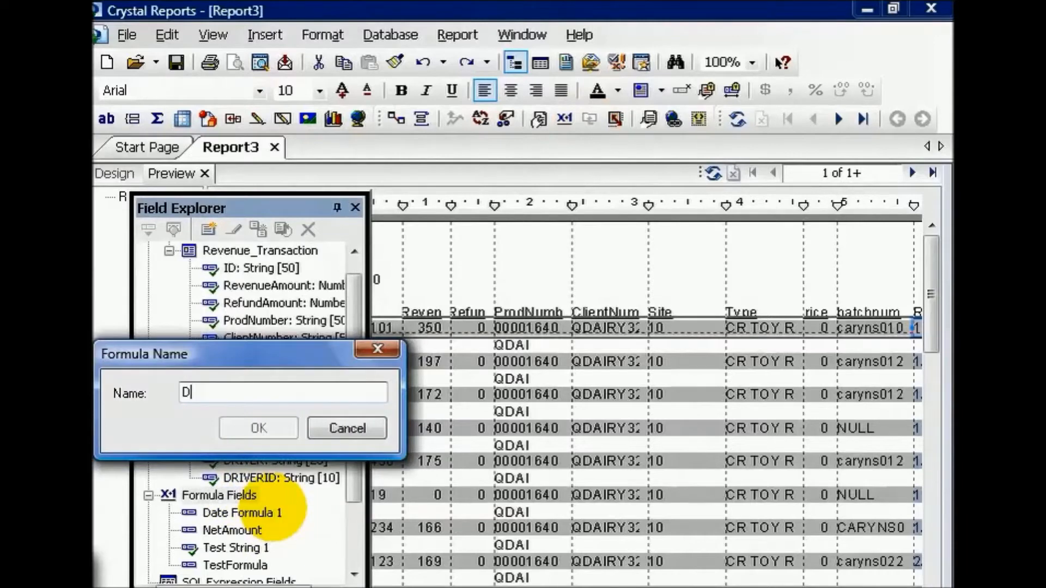
type("ate Formula 2")
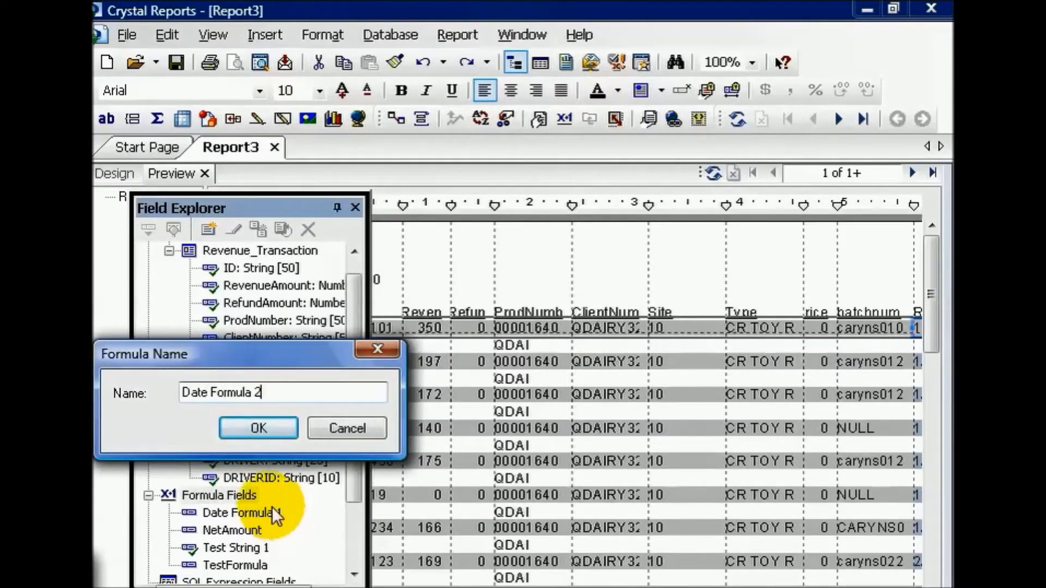
left_click(258, 427)
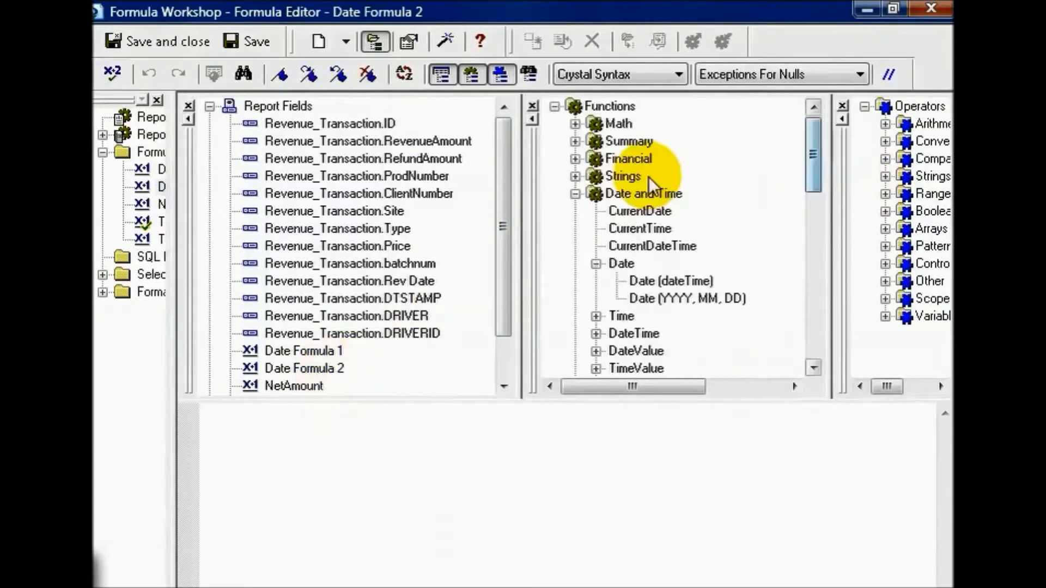
Insert the Date (dateTime) function so the formula reads Date({Revenue_Transaction.Rev Date})
left_click(575, 194)
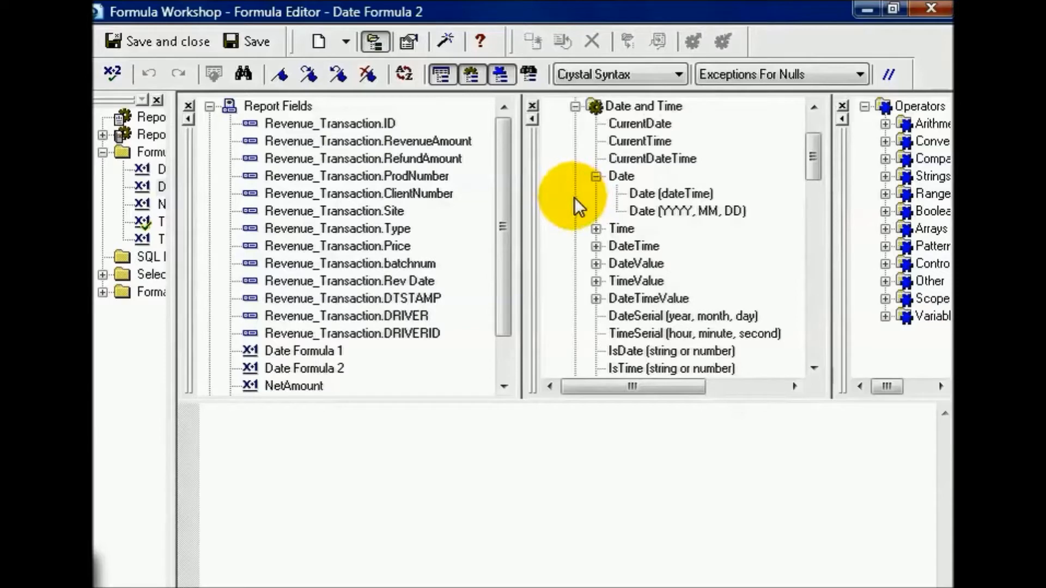
mouse_move(586, 233)
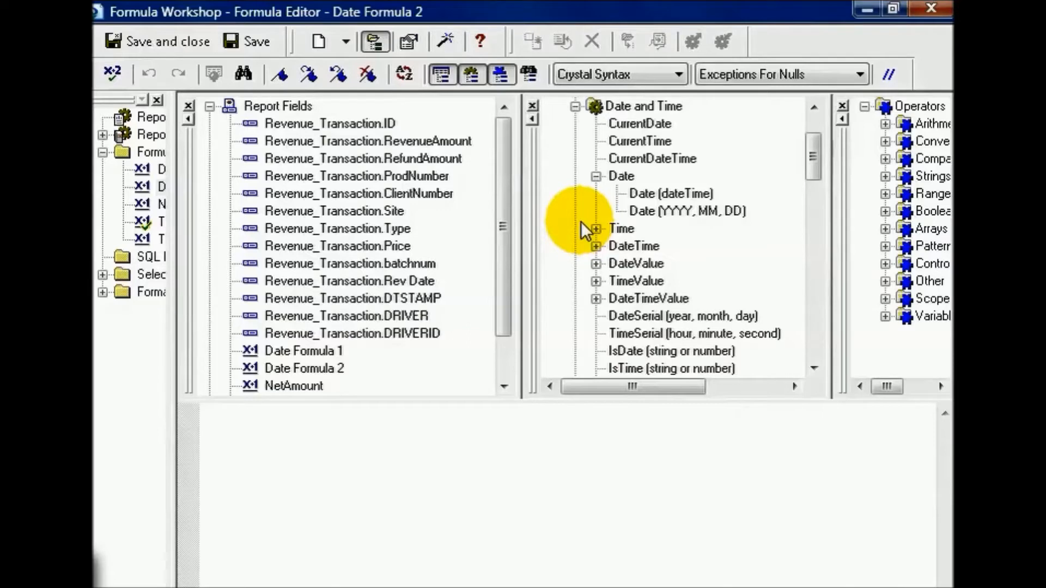
left_click(670, 194)
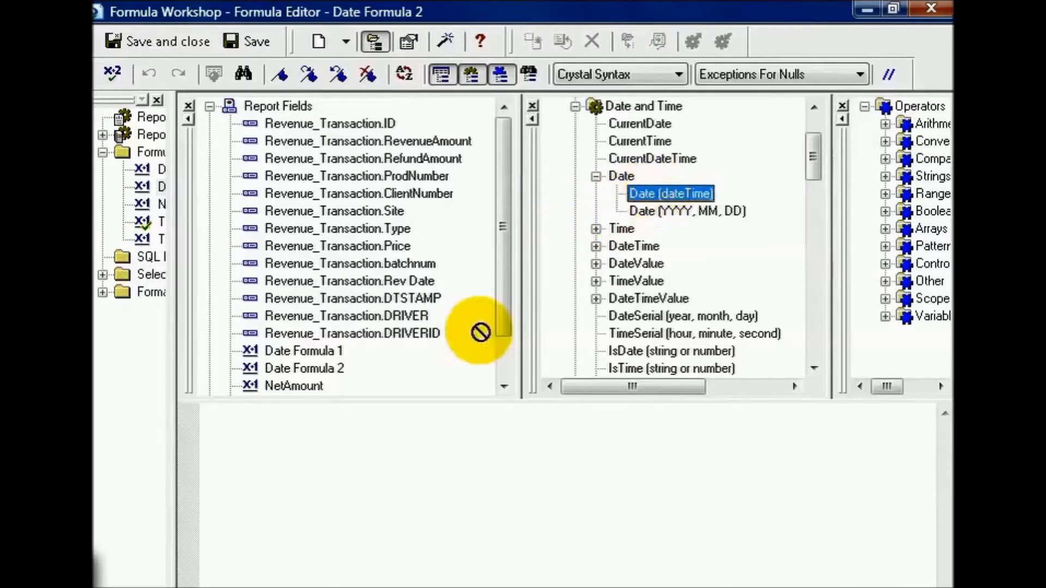
double_click(670, 194)
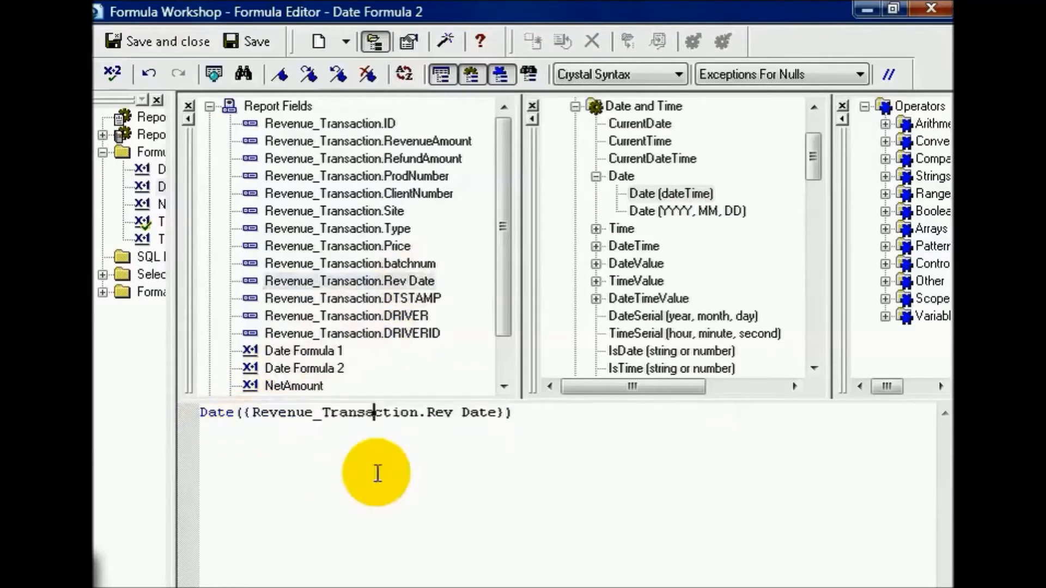
mouse_move(399, 471)
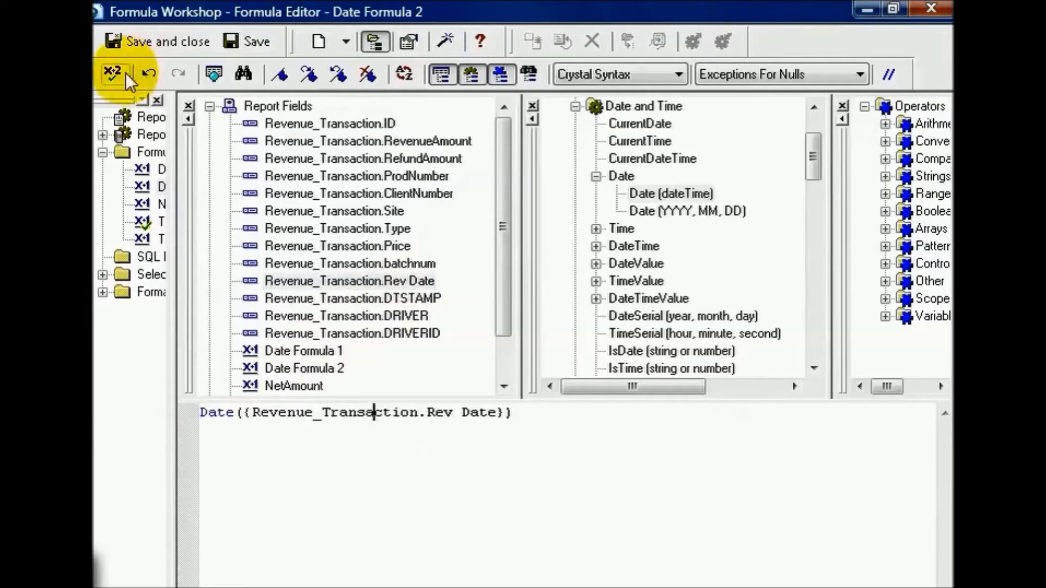
mouse_move(112, 73)
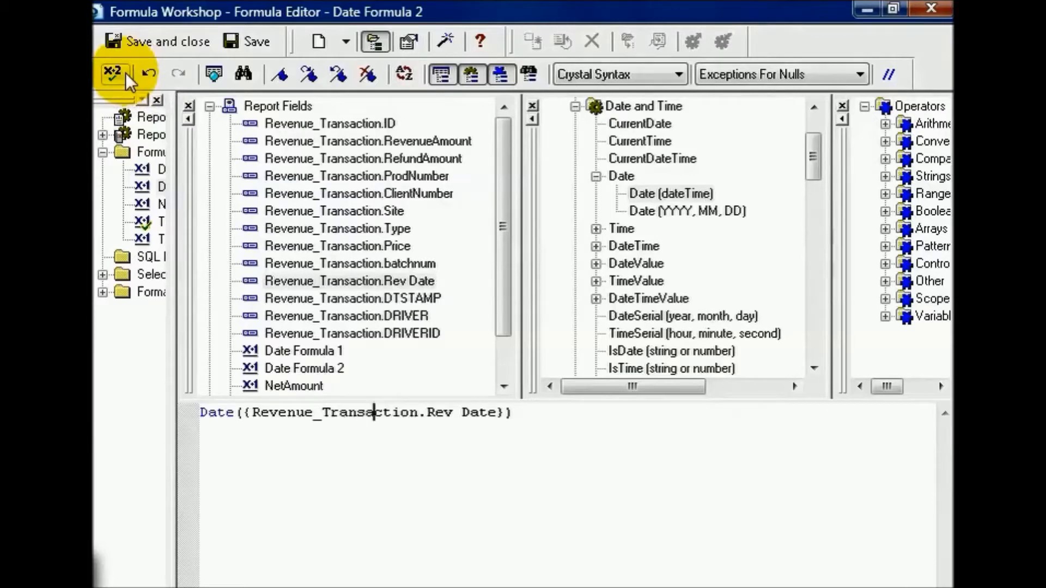
left_click(111, 73)
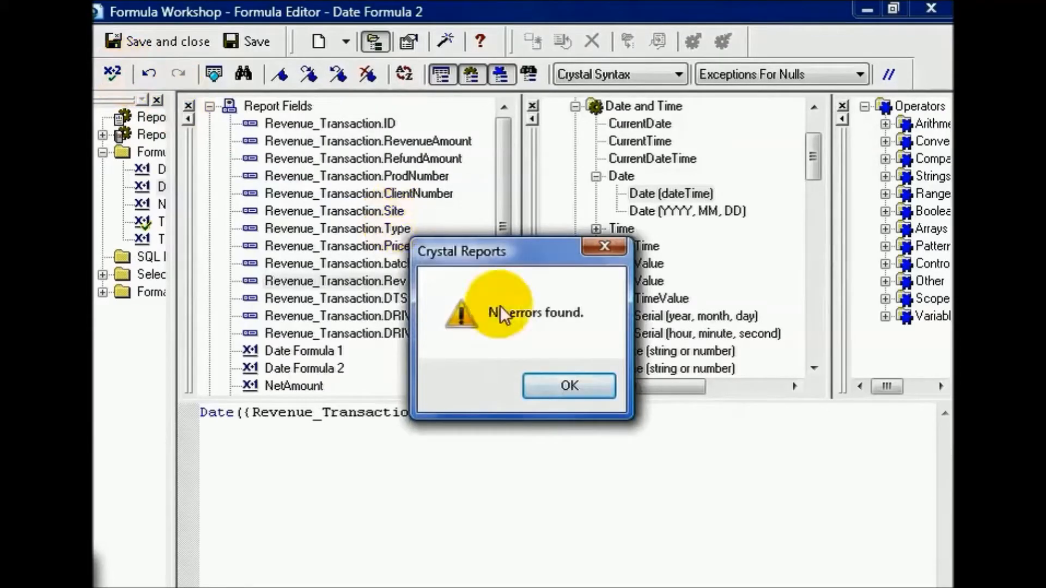
left_click(568, 386)
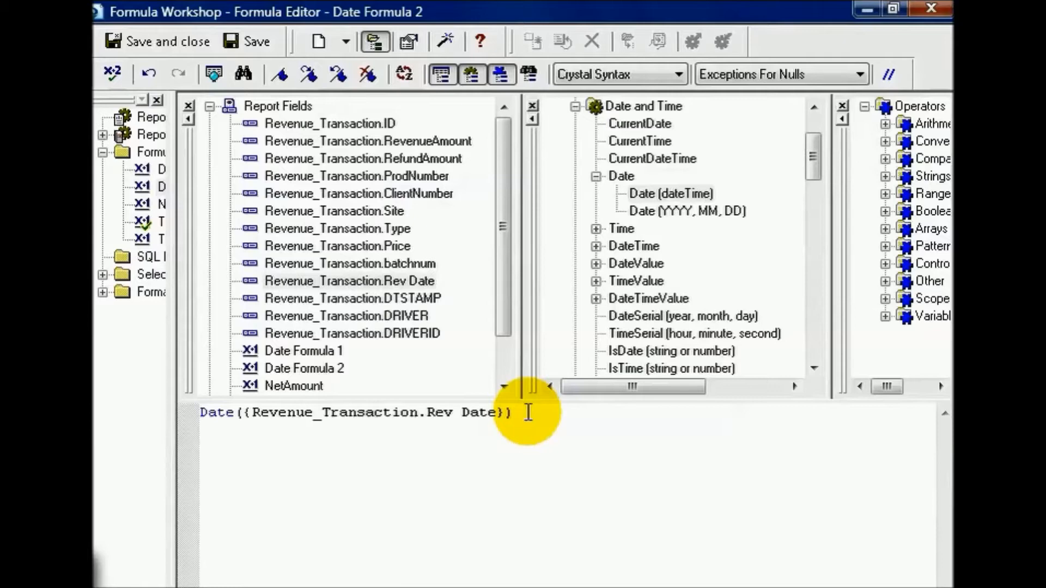
left_click(373, 412)
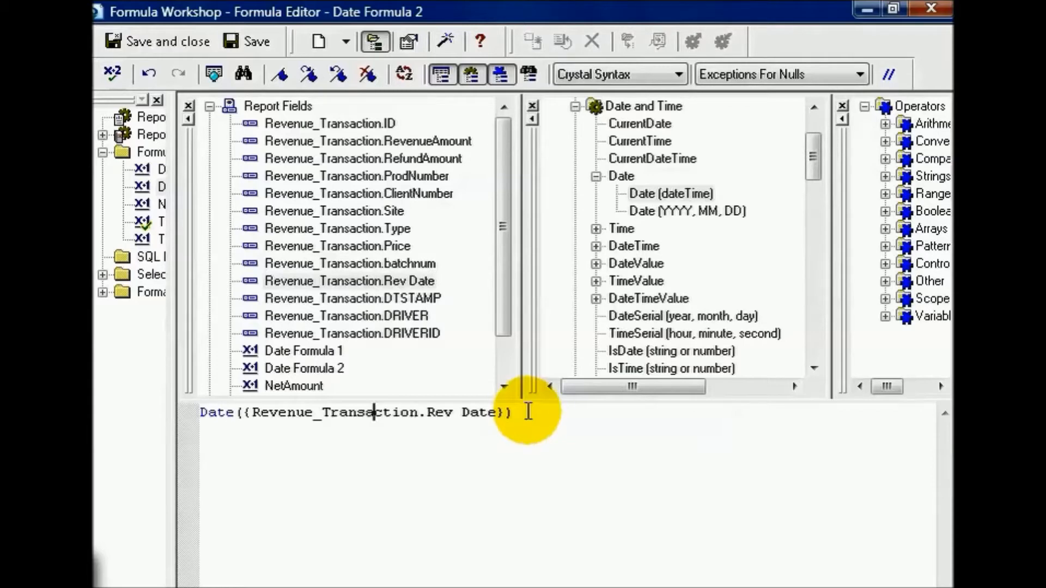
left_click(158, 40)
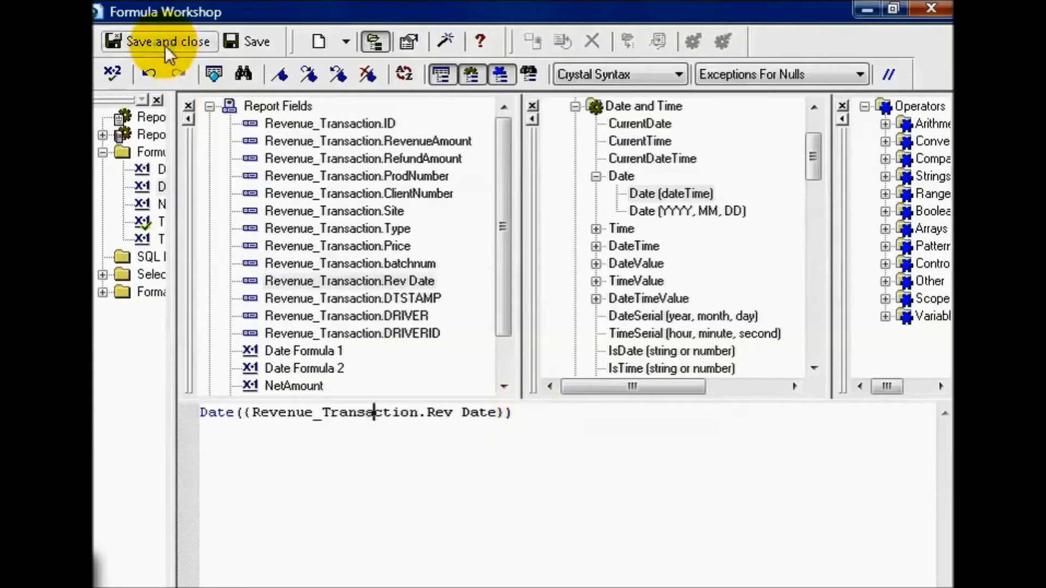
Save Date Formula 2 and close the Formula Workshop, returning to the Report3 preview
left_click(158, 41)
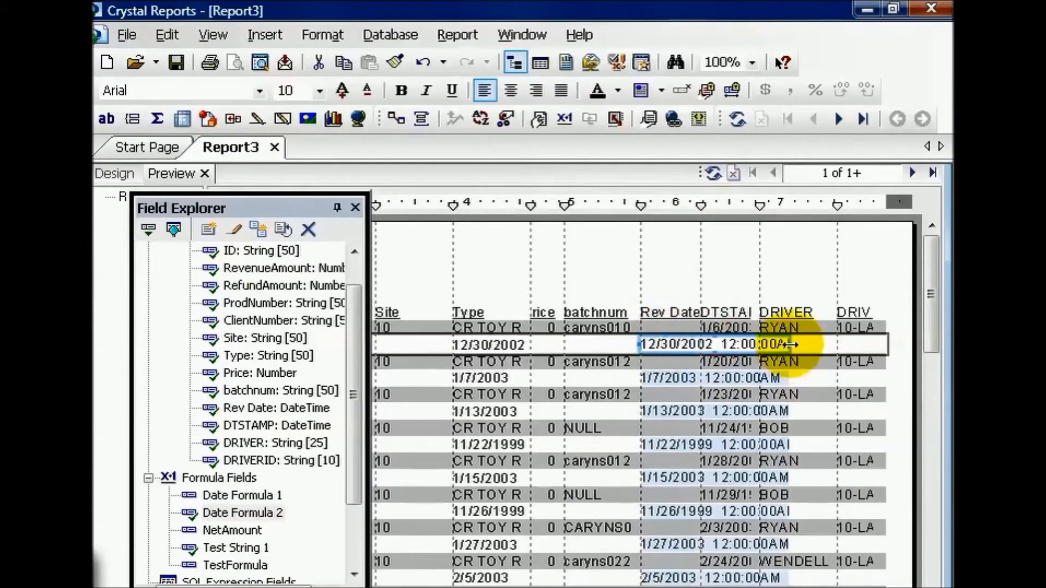
mouse_move(497, 346)
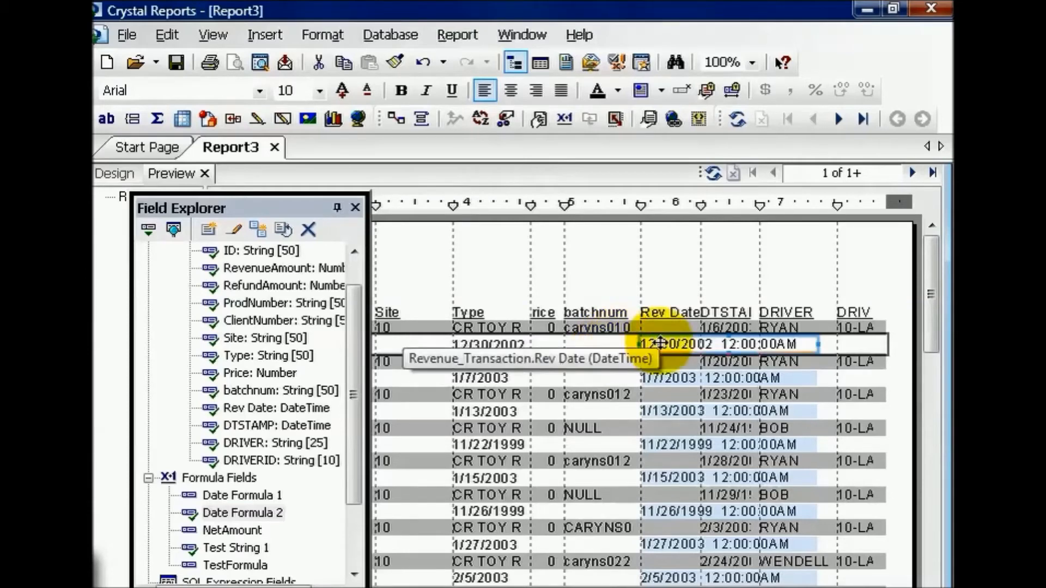
Format the Rev Date field with the 03/01/1999 month/day/year date style
right_click(657, 344)
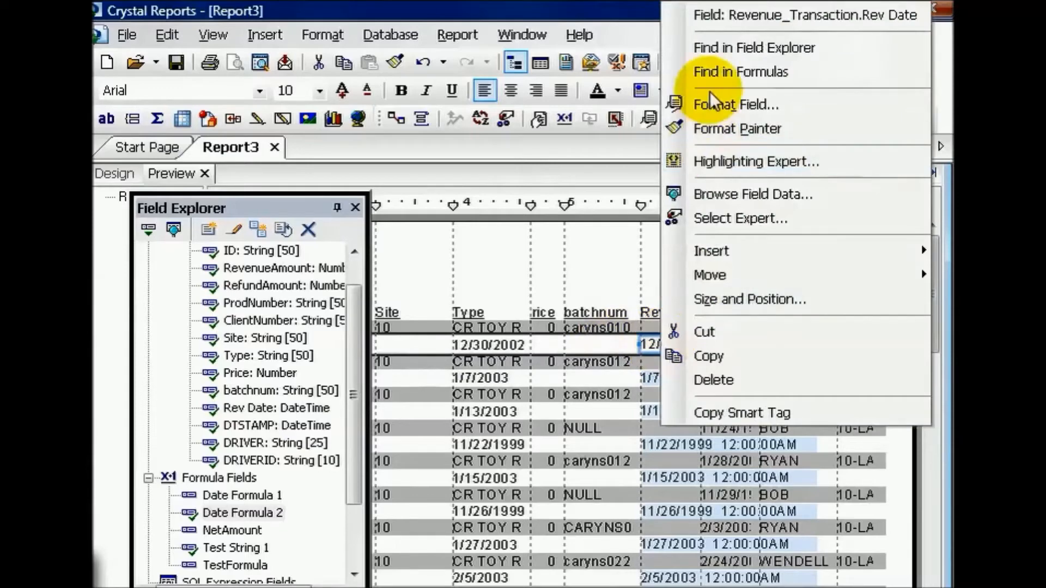
left_click(734, 104)
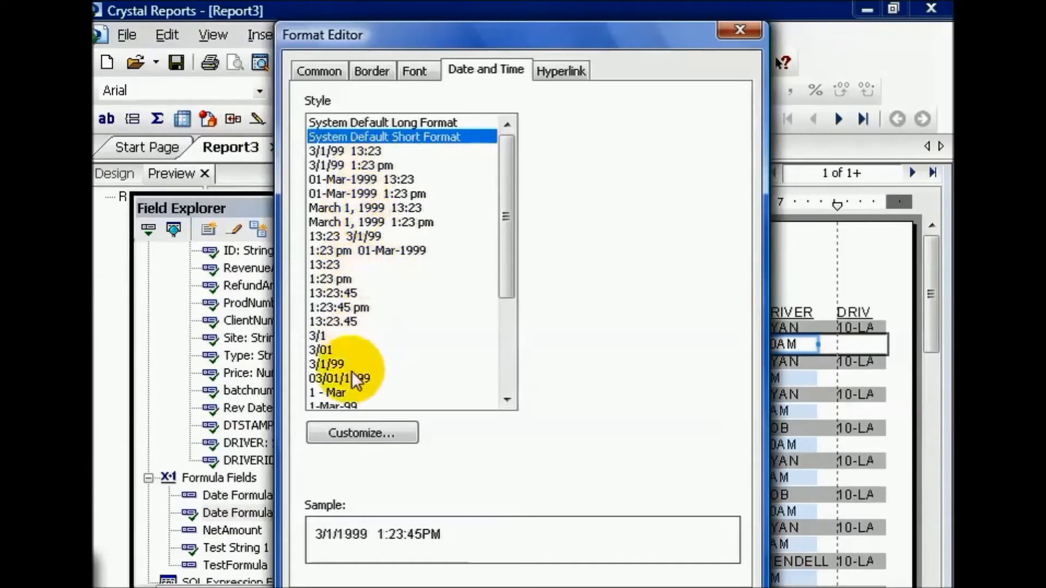
left_click(340, 379)
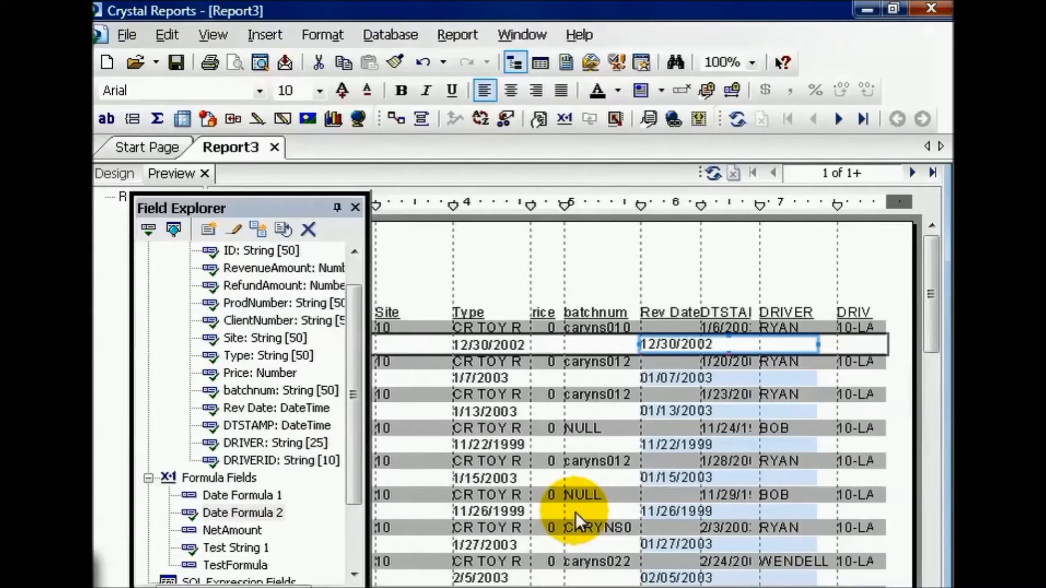
mouse_move(531, 367)
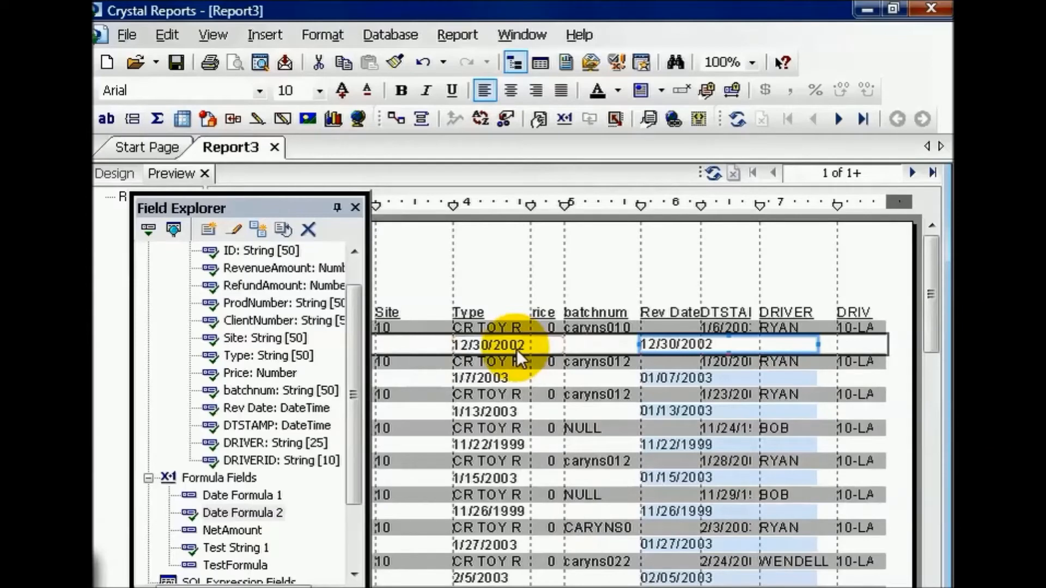
Change Date Formula 2 to Year({Revenue_Transaction.Rev Date}) and save it back to the report
right_click(494, 344)
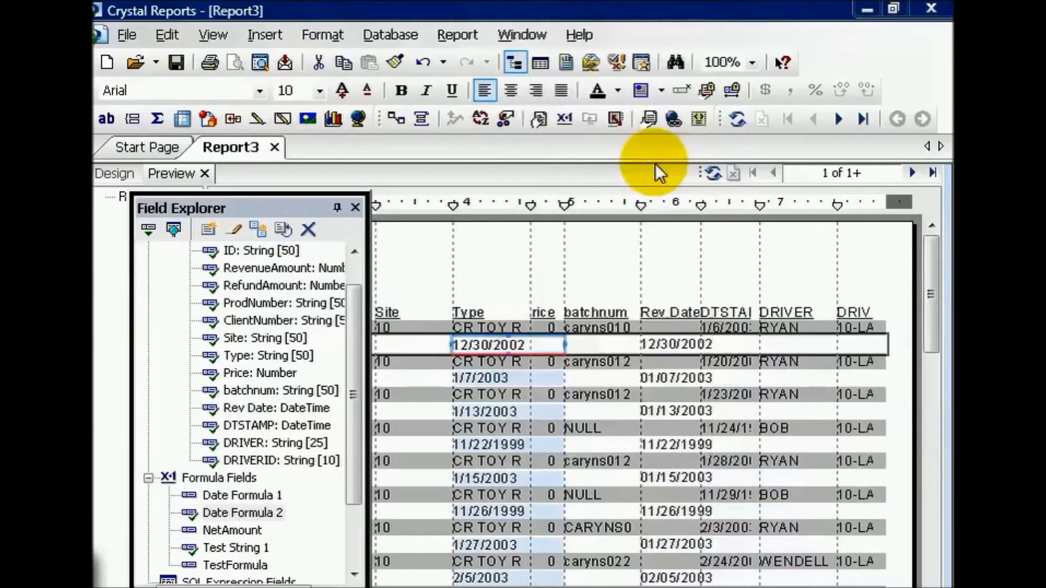
double_click(243, 512)
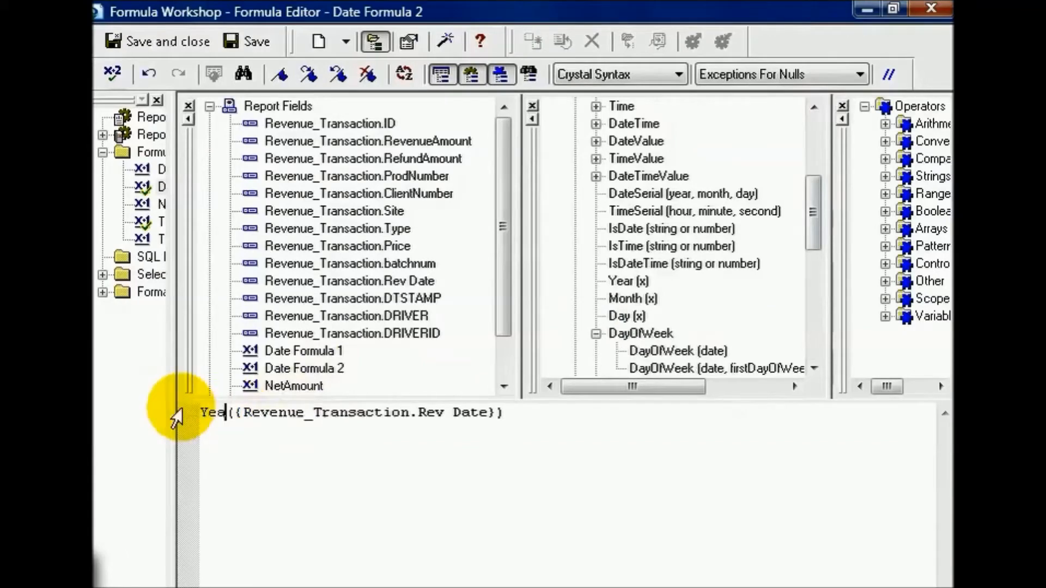
type("r")
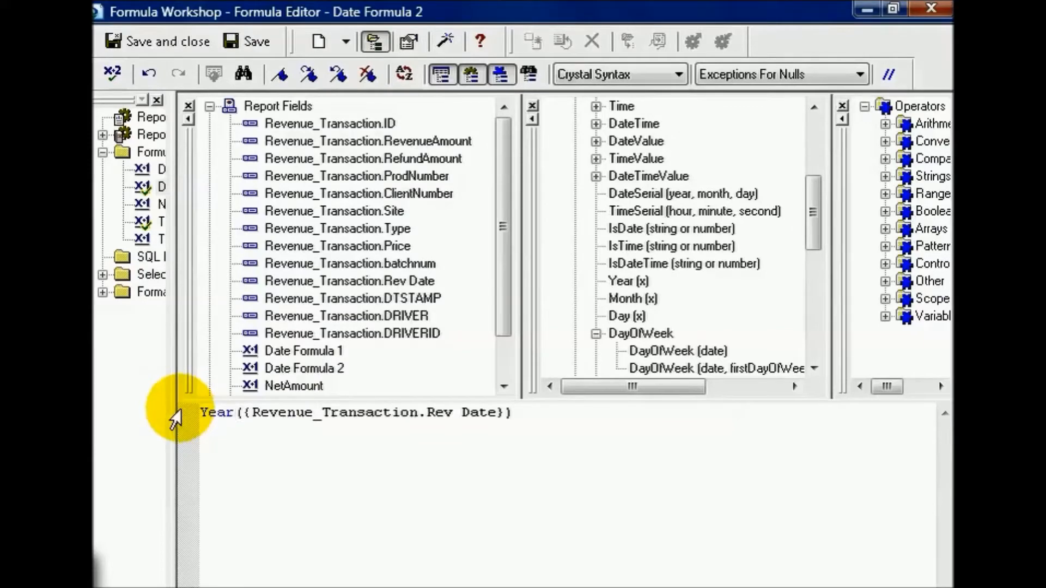
left_click(236, 412)
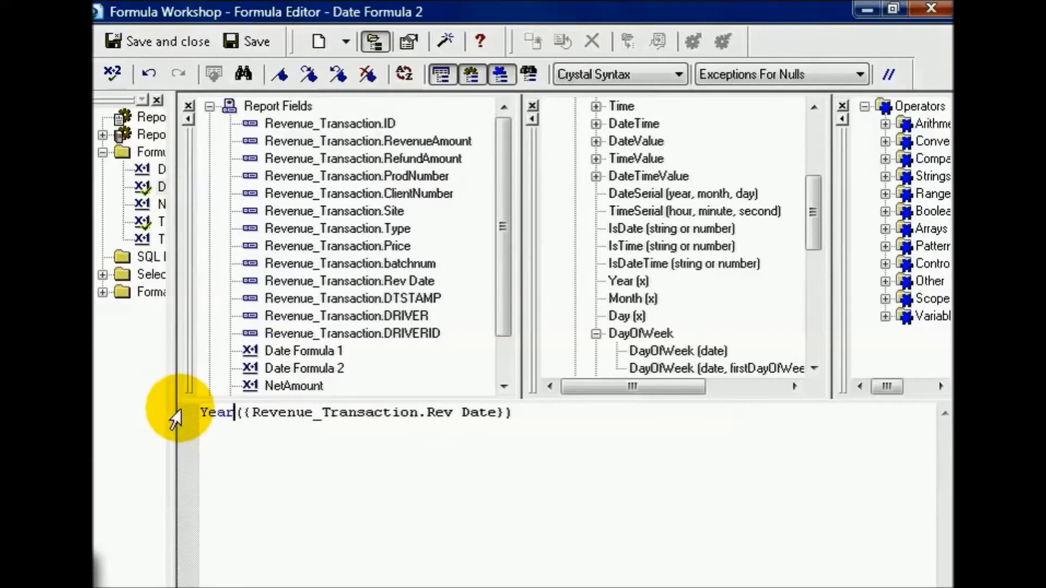
mouse_move(170, 41)
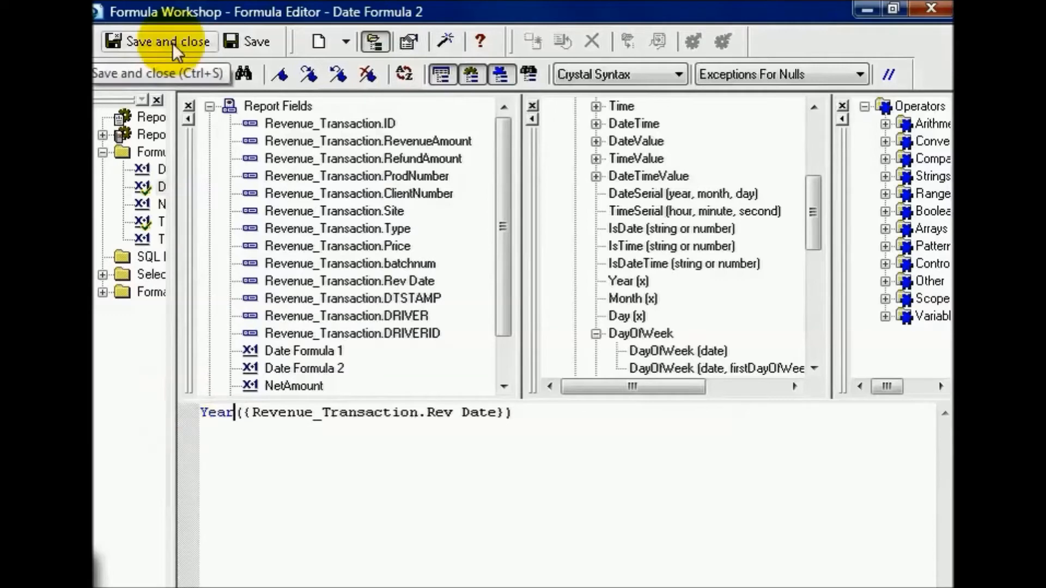
left_click(158, 41)
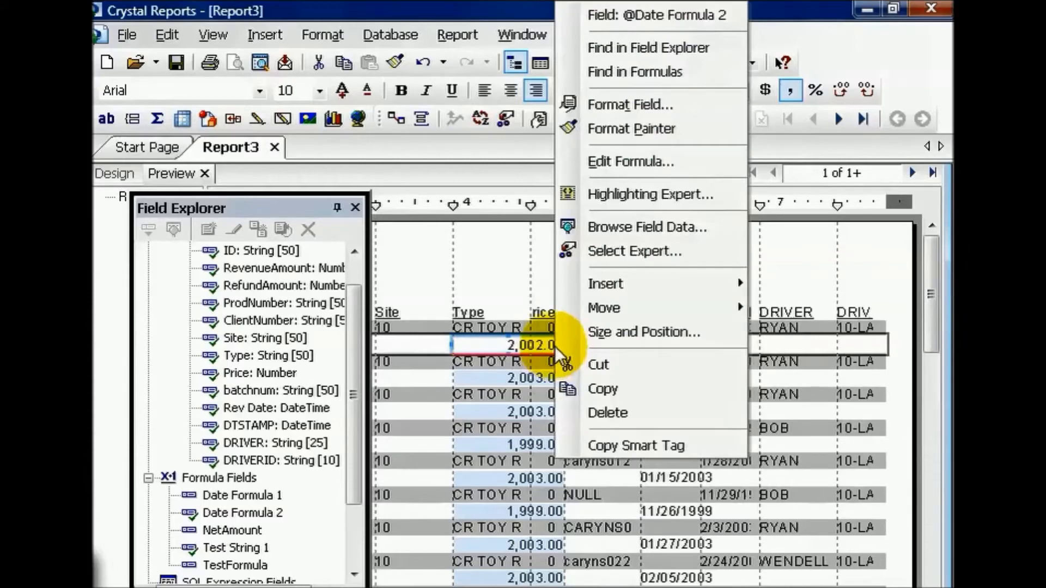
Format the Date Formula 2 field with a plain Number style, no commas or decimals
left_click(628, 104)
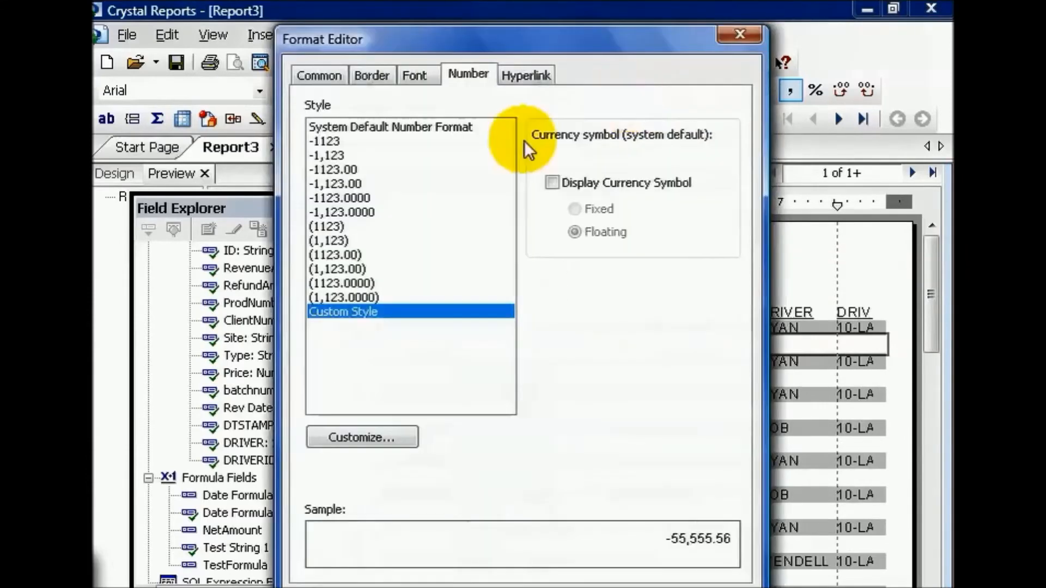
left_click(334, 226)
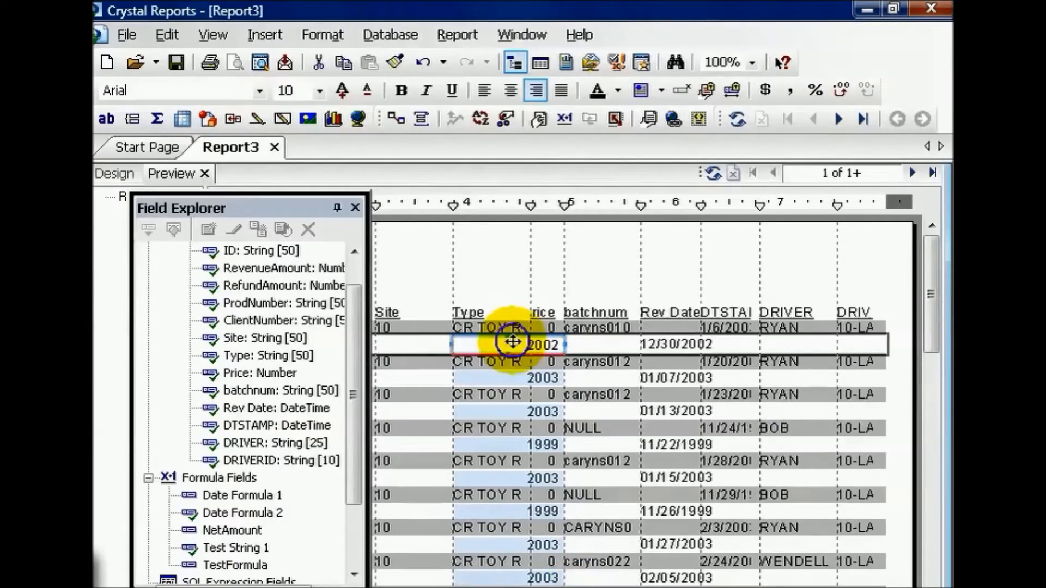
Edit Date Formula 2 to Month({Revenue_Transaction.Rev Date}) and save it
right_click(512, 343)
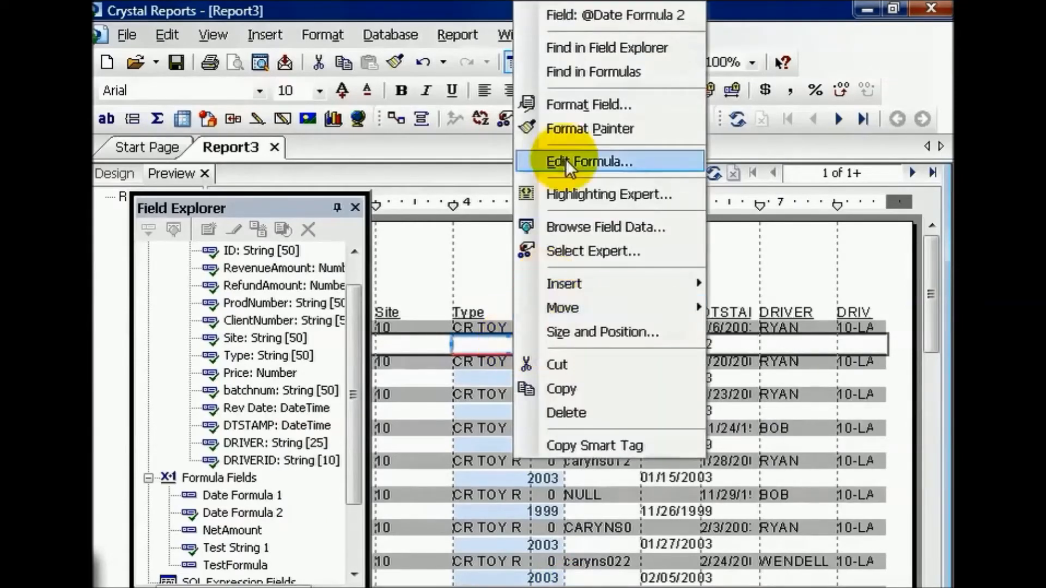
left_click(587, 161)
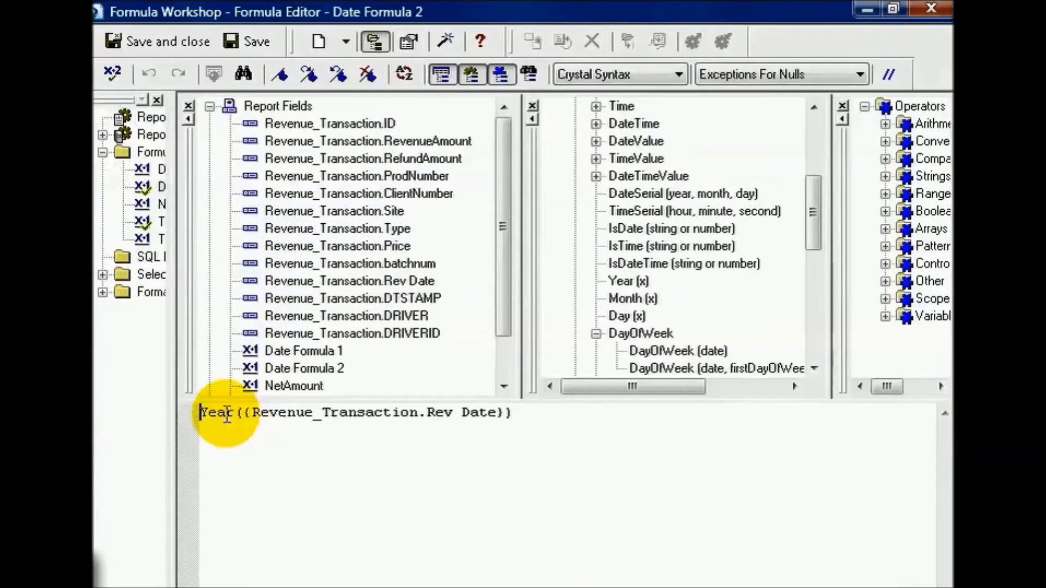
type("Month")
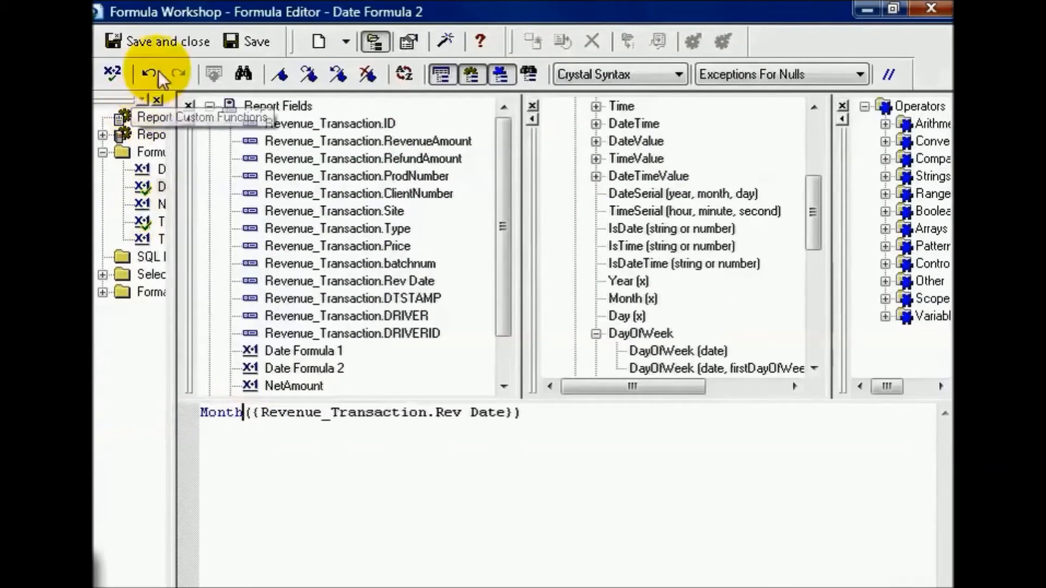
left_click(166, 40)
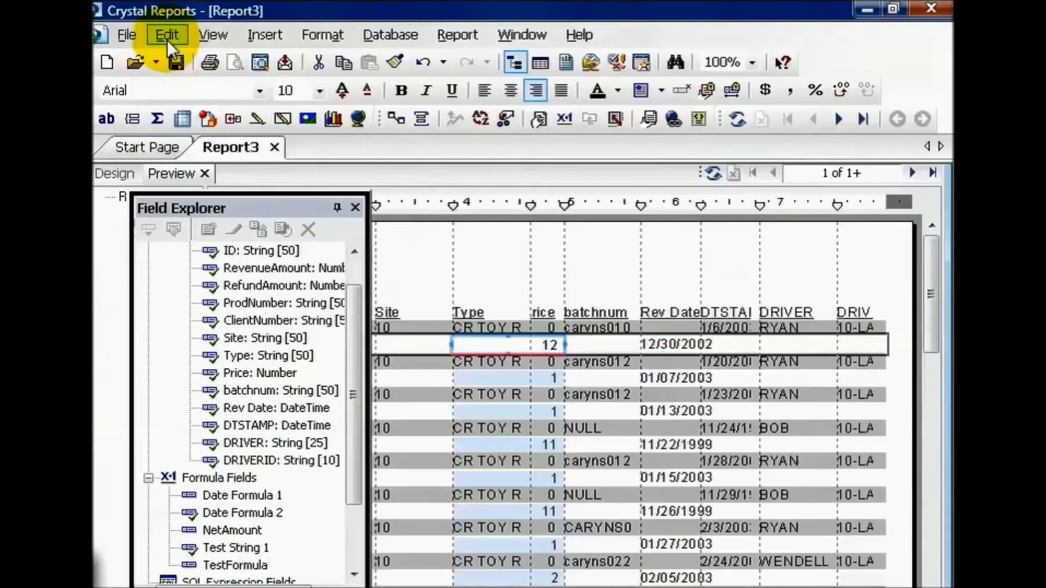
mouse_move(674, 344)
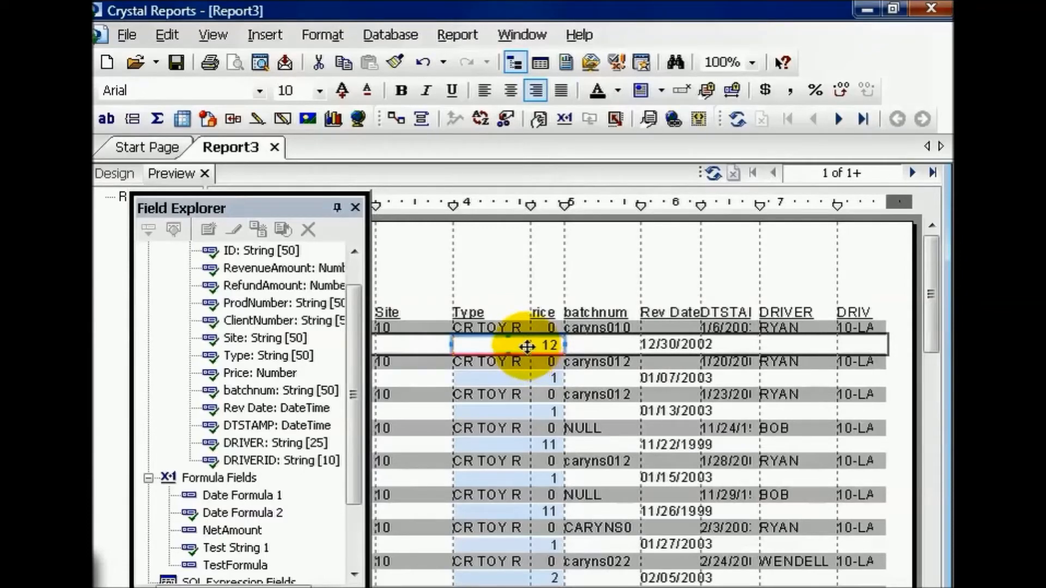
Rewrite Date Formula 2 as {Revenue_Transaction.Rev Date} - CurrentDateTime
right_click(528, 345)
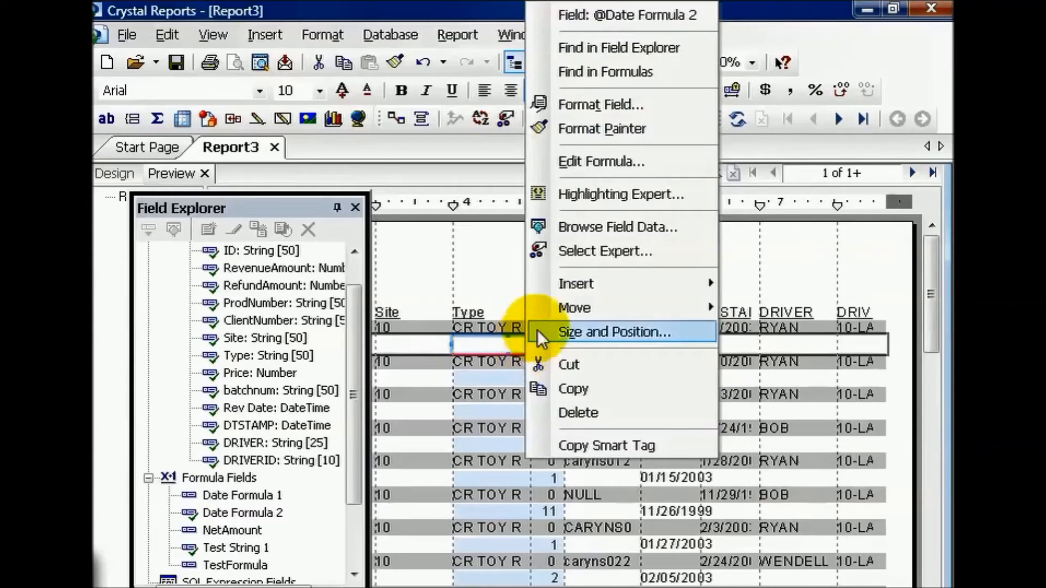
left_click(599, 162)
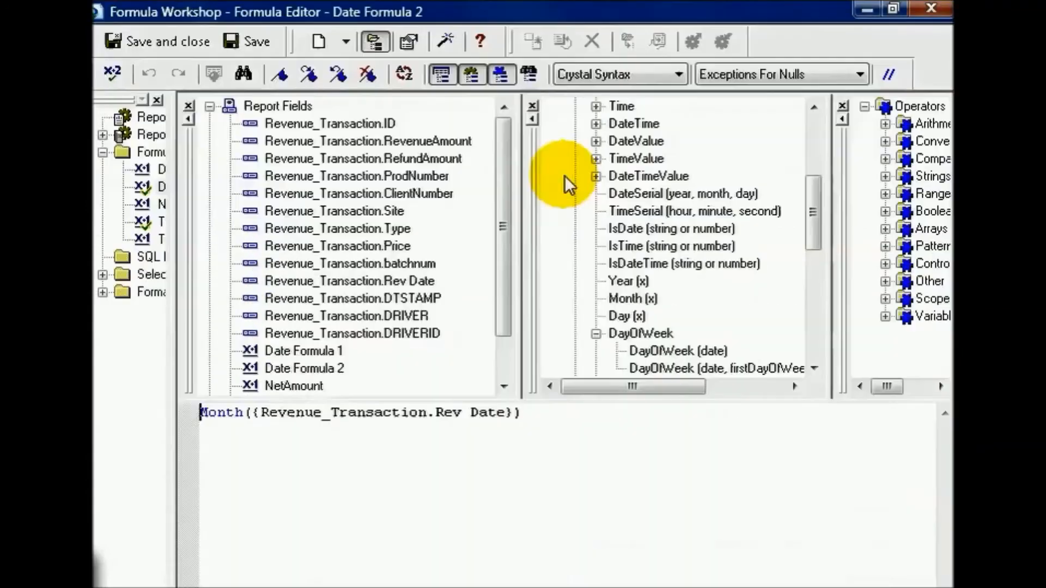
double_click(221, 412)
type(" -")
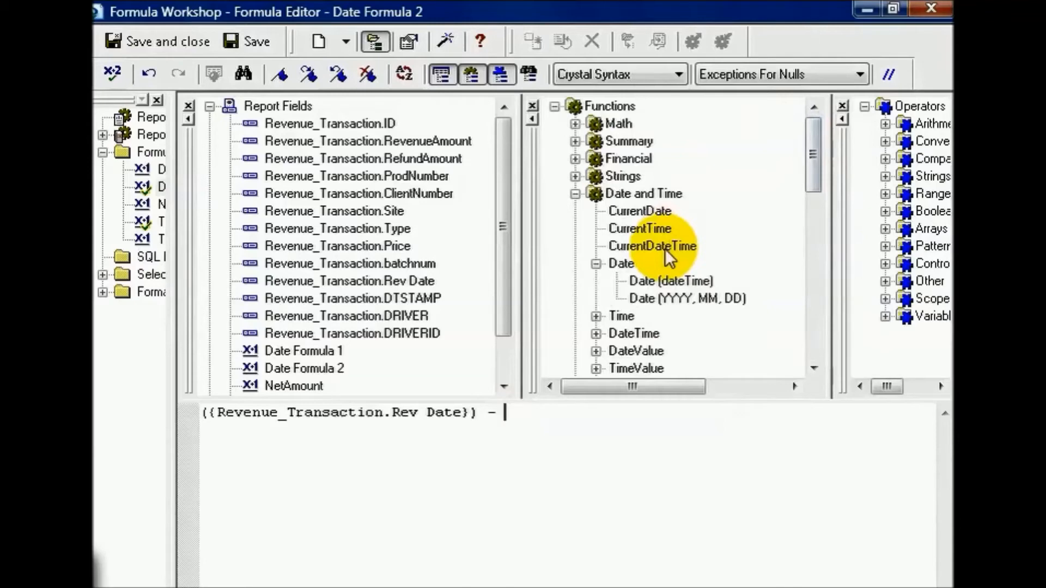
left_click(652, 245)
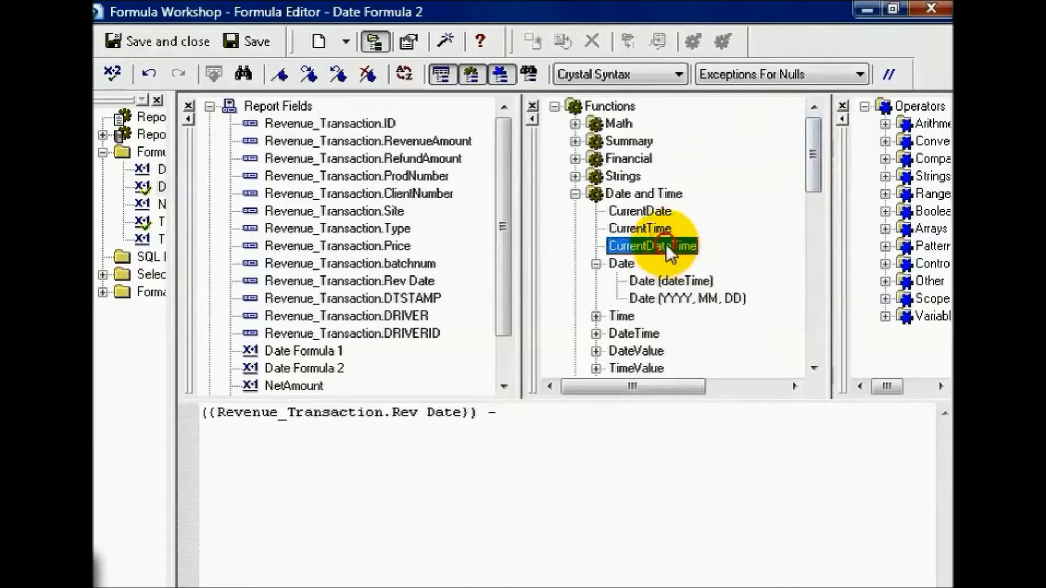
double_click(652, 246)
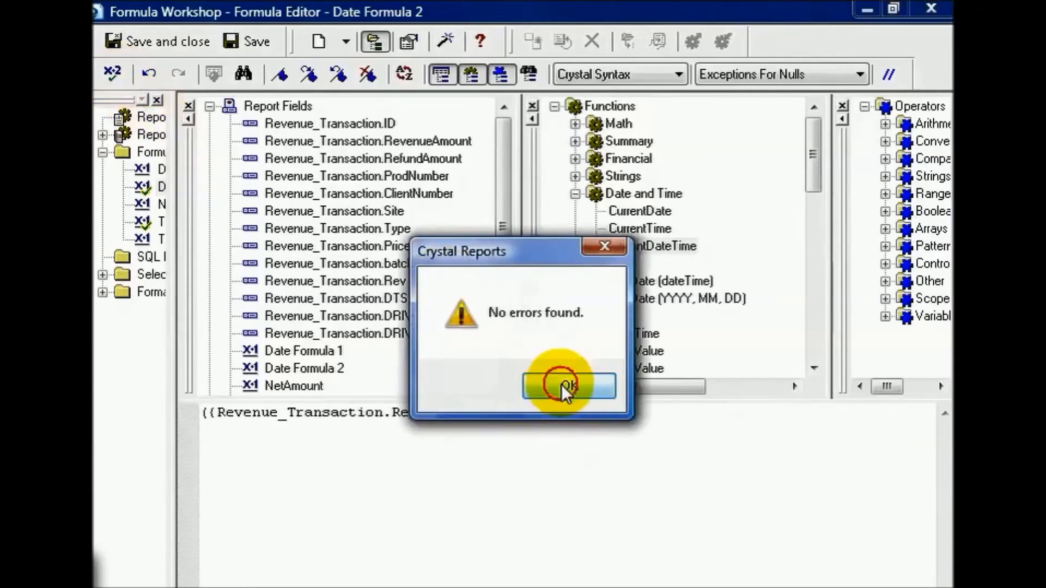
Check the formula for errors, then save it and return to the report preview
left_click(565, 386)
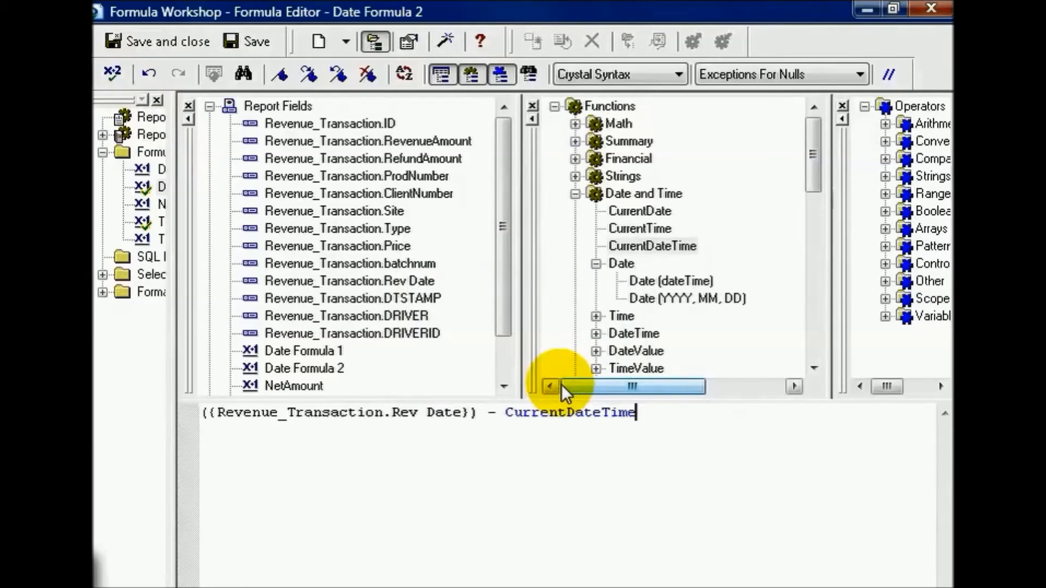
left_click(166, 40)
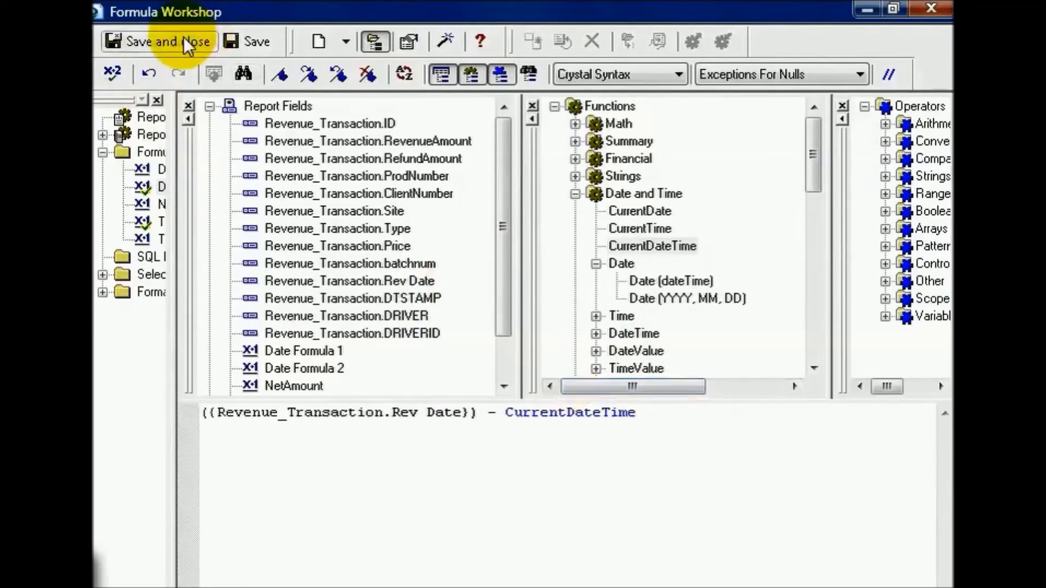
left_click(160, 41)
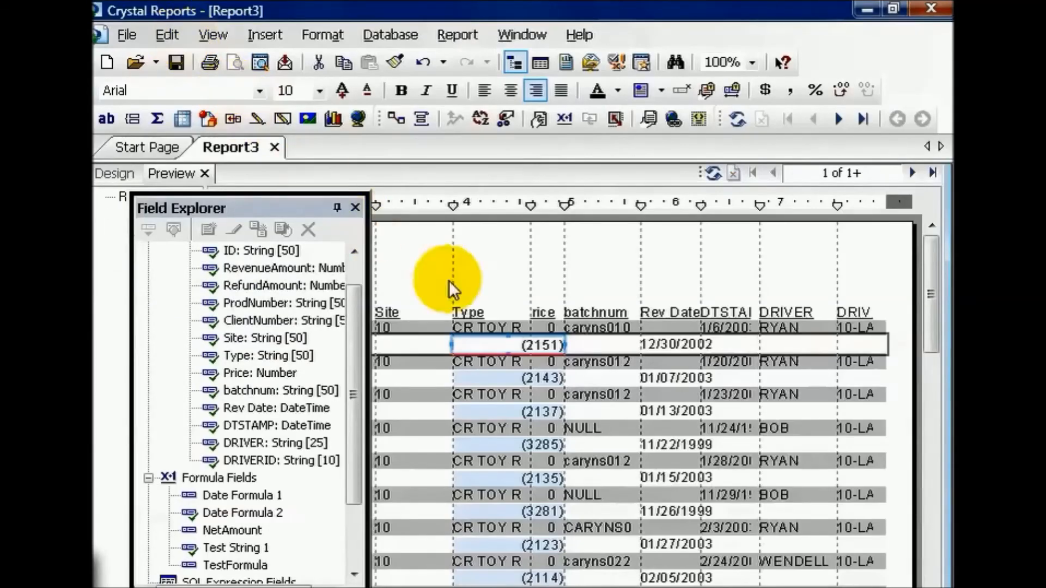
mouse_move(604, 358)
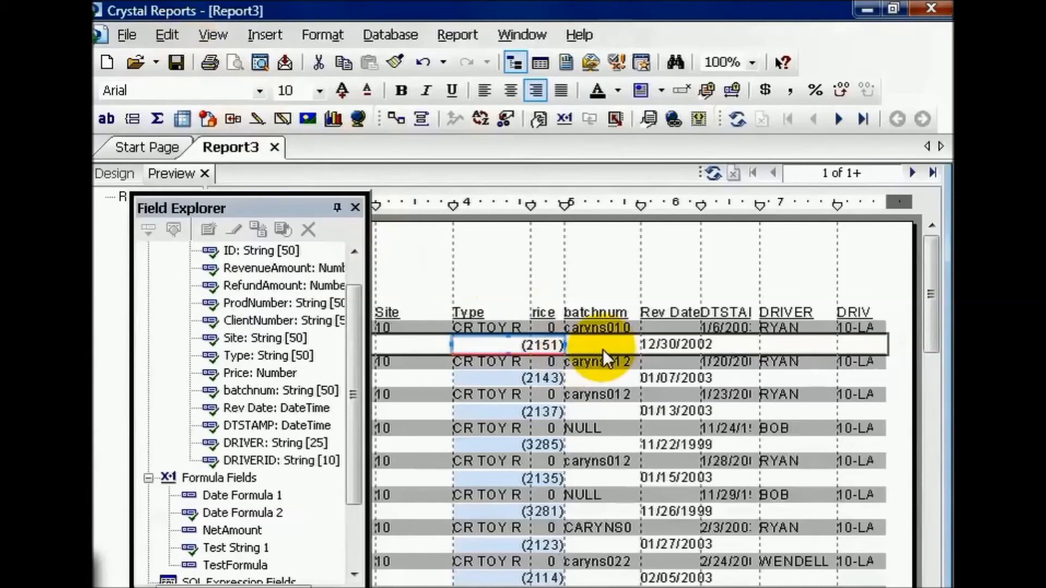
mouse_move(503, 361)
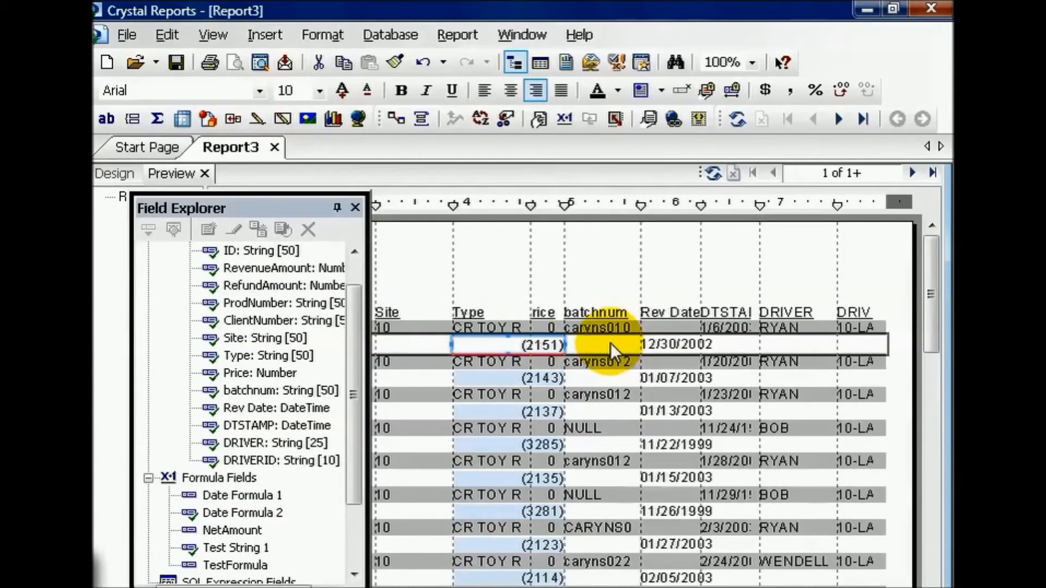
mouse_move(667, 345)
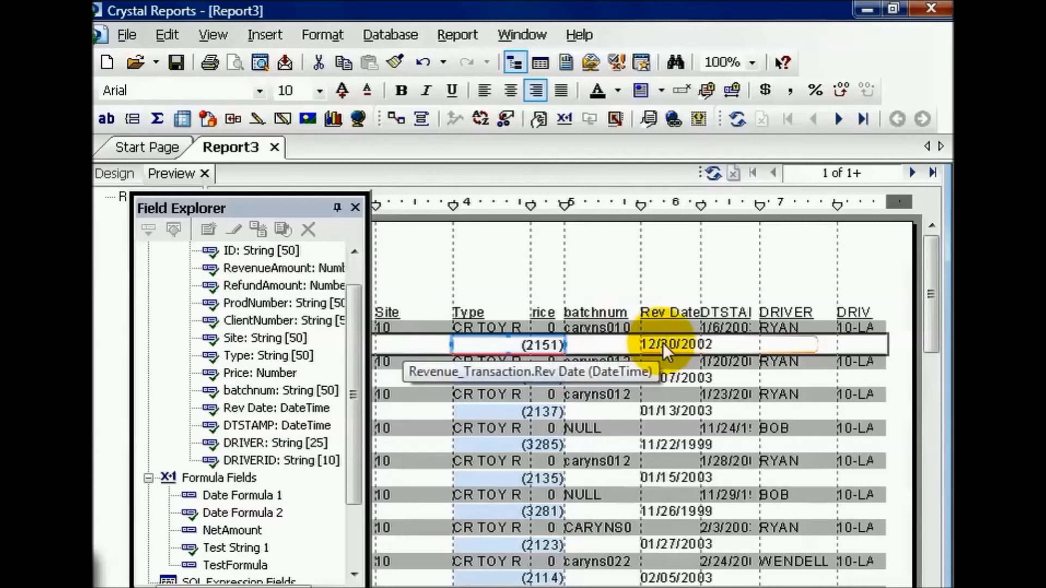